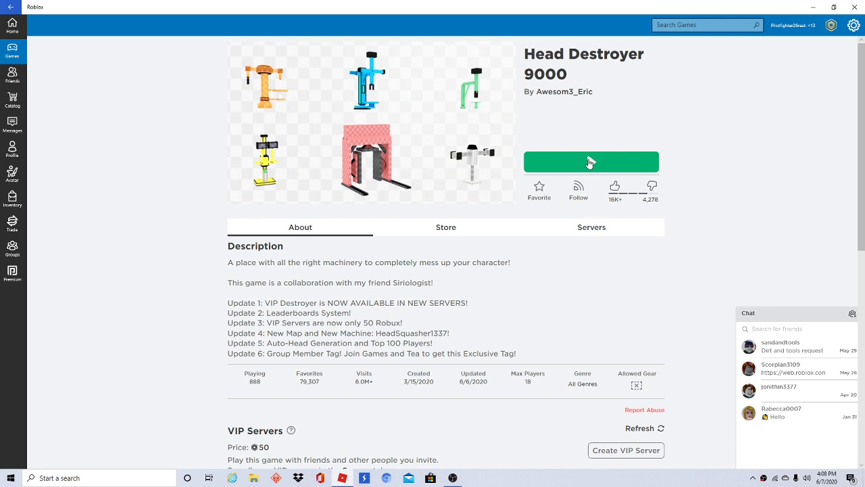
Start Head Destroyer 9000 from its game page and load into the lobby.
left_click(591, 163)
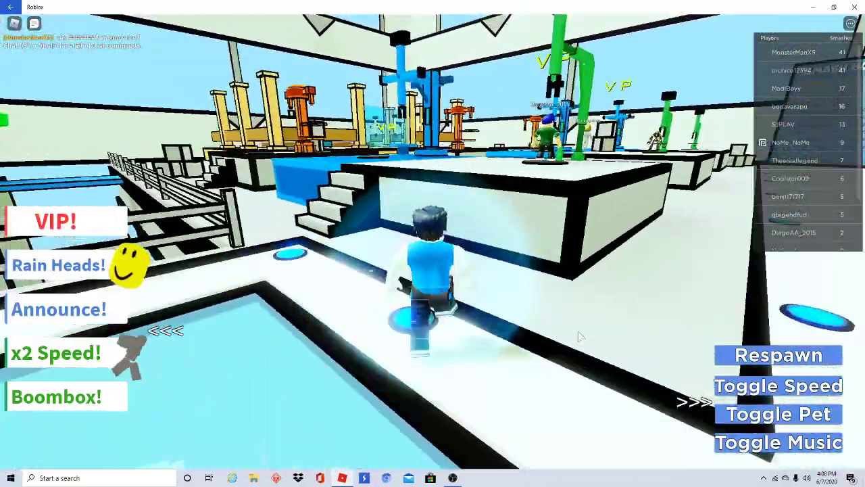
Walk onto a head machine, view the VIP offer and cancel the purchase.
key("w")
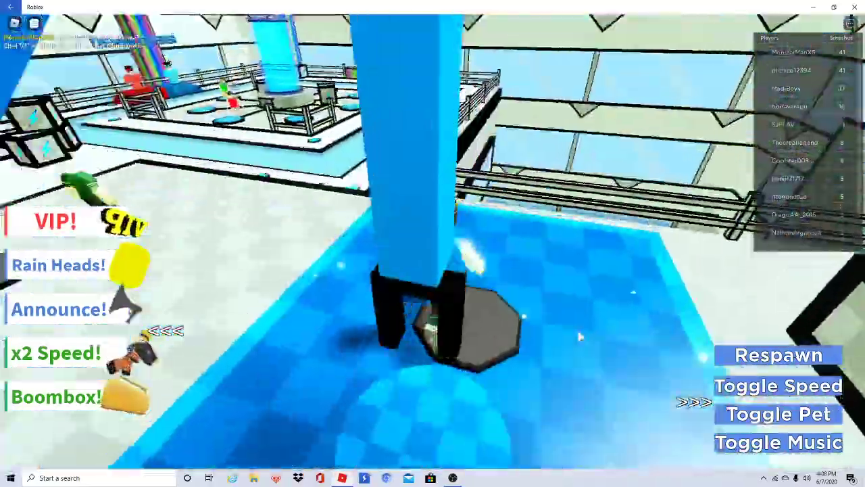
left_click(55, 221)
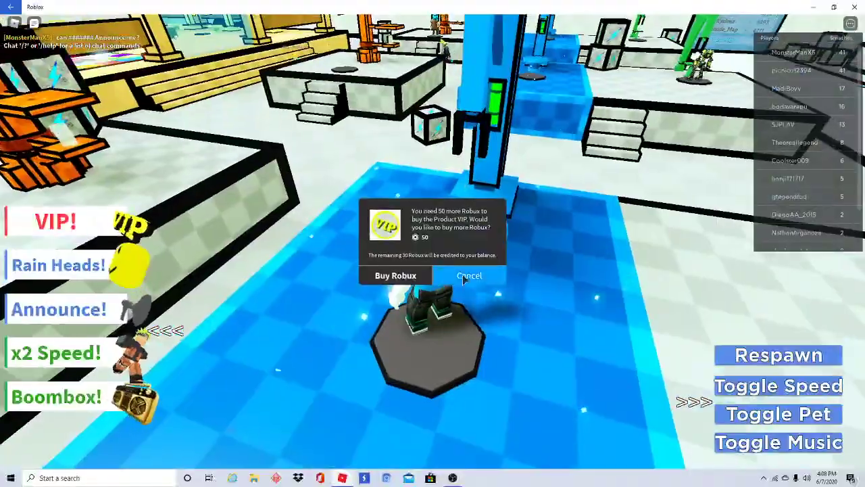
left_click(469, 276)
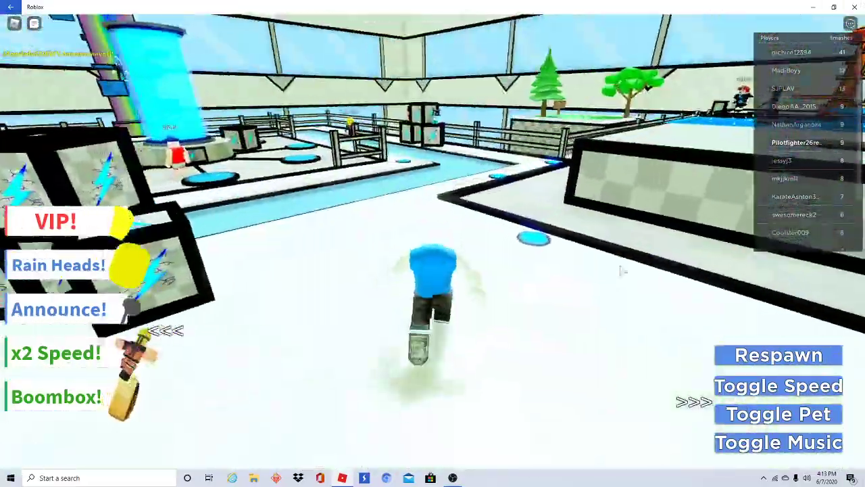
View the Announcement offer and the VIP offer, cancelling both purchase prompts.
left_click(60, 308)
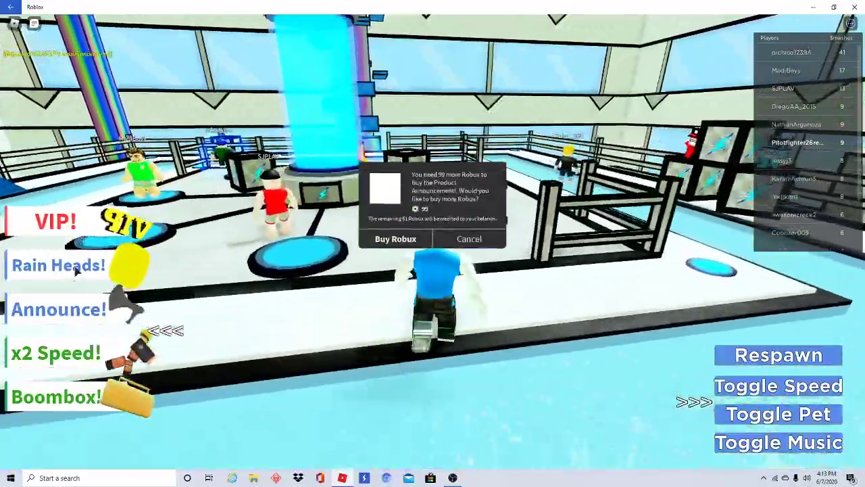
left_click(469, 237)
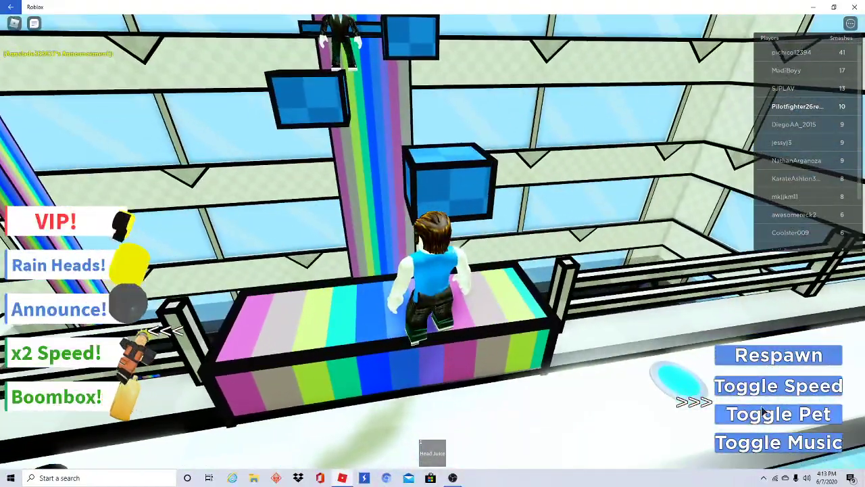
left_click(55, 221)
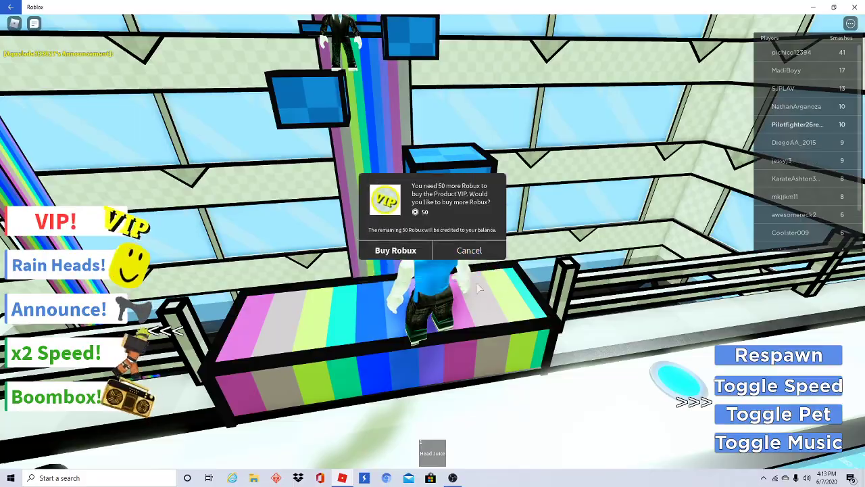
left_click(469, 250)
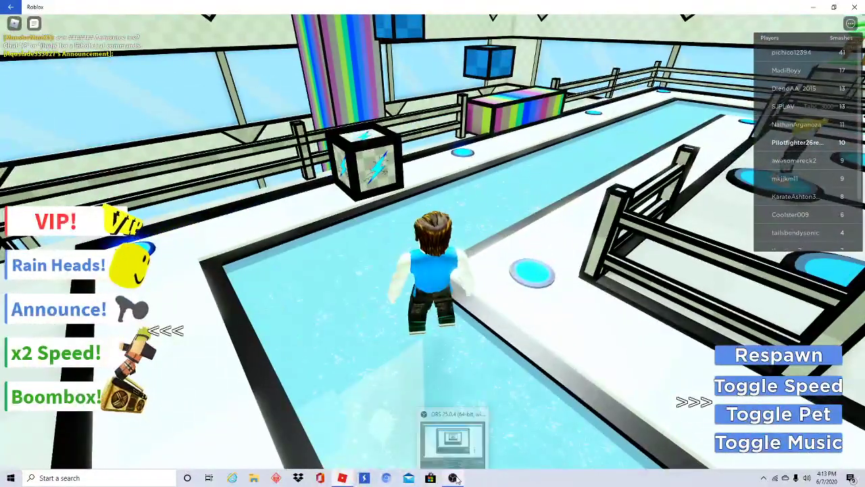
mouse_move(453, 475)
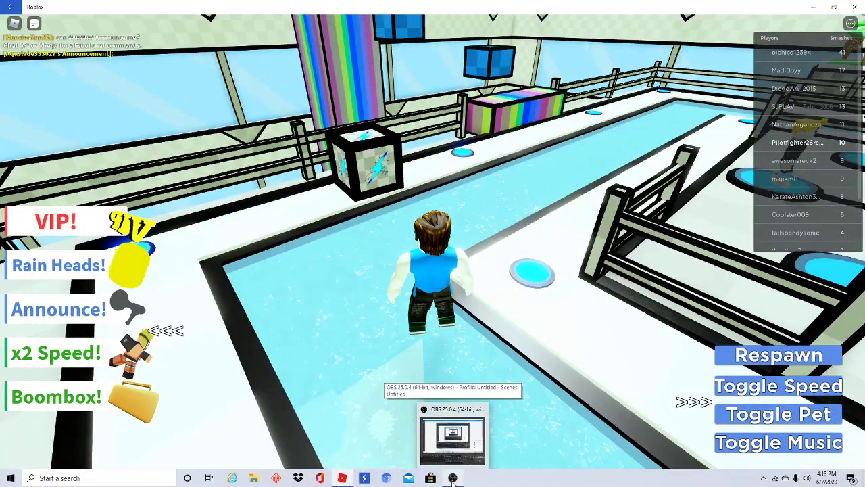